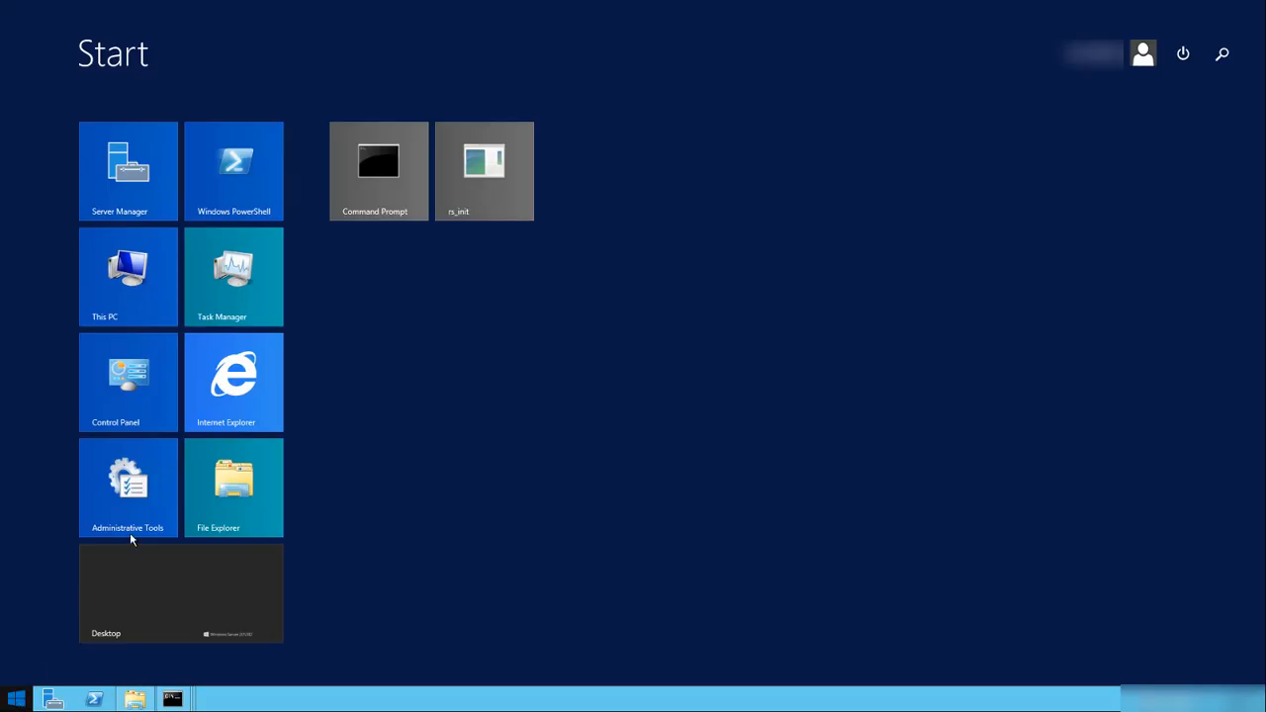
# - Launch rs_init and choose Replication Server's 'Add a database to the replication system' task
pyautogui.click(484, 170)
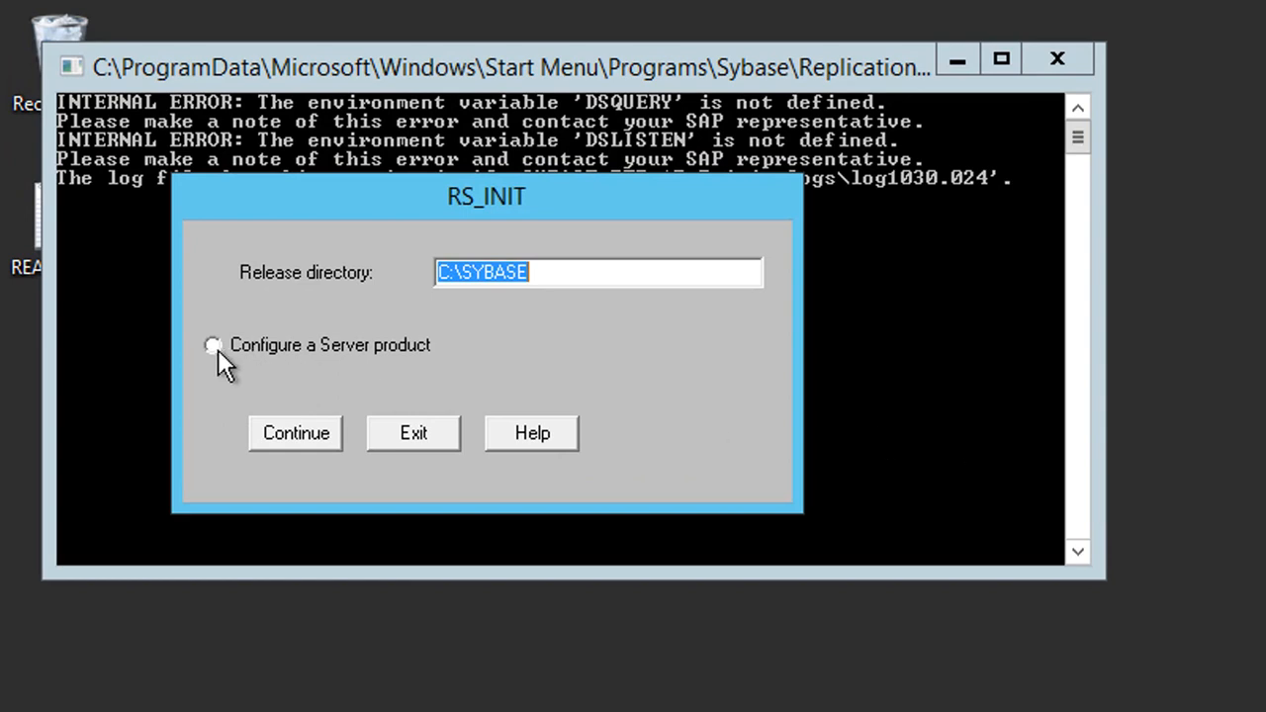
pyautogui.click(295, 434)
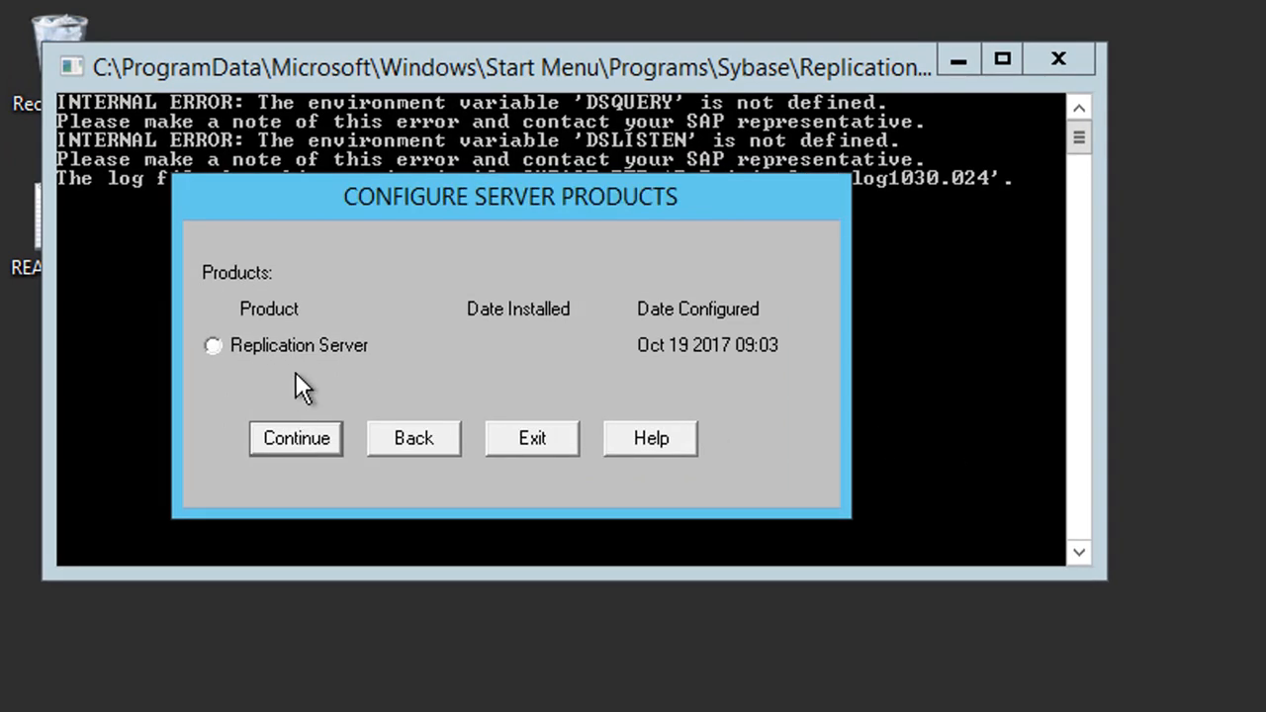
pyautogui.click(212, 345)
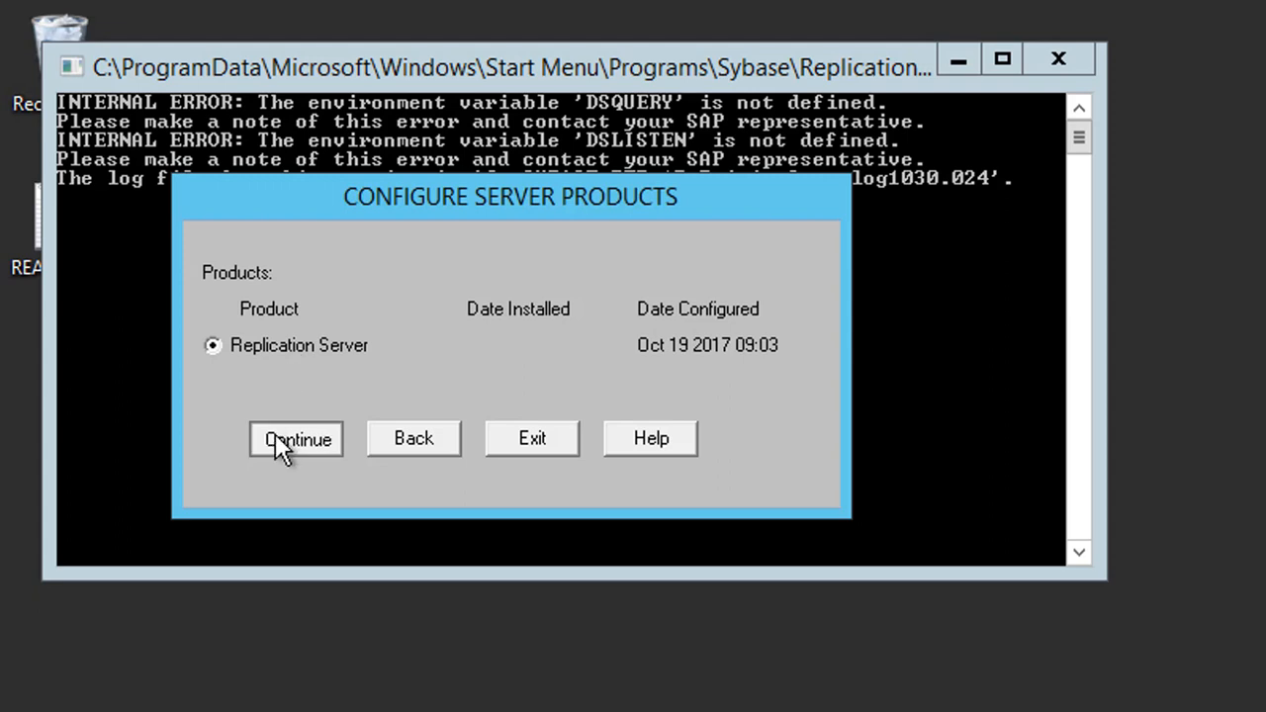
pyautogui.click(296, 438)
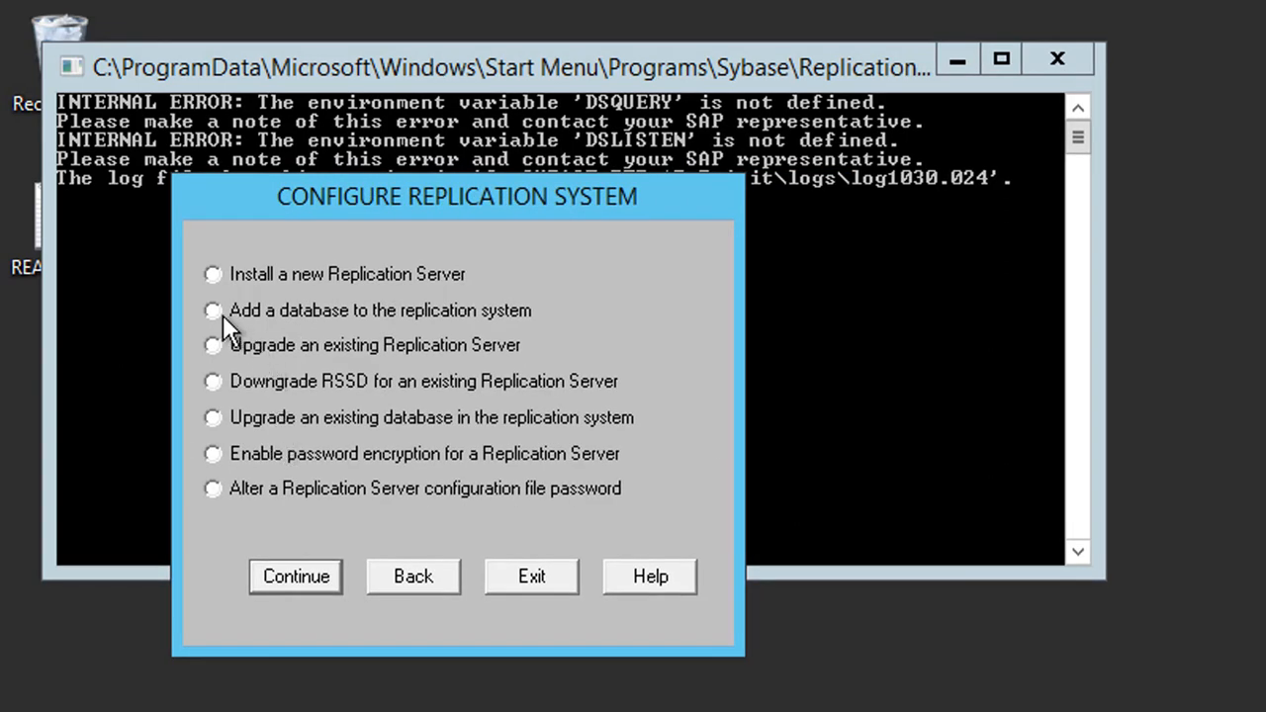
pyautogui.click(212, 310)
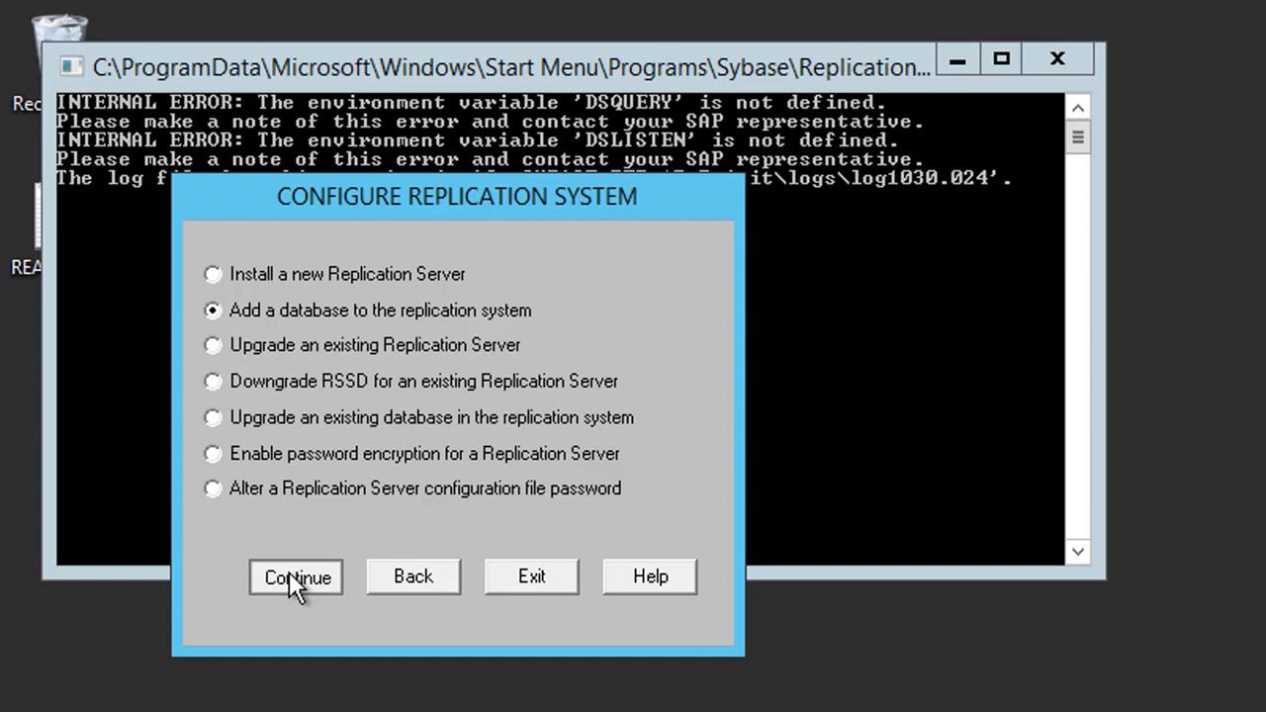
pyautogui.click(295, 576)
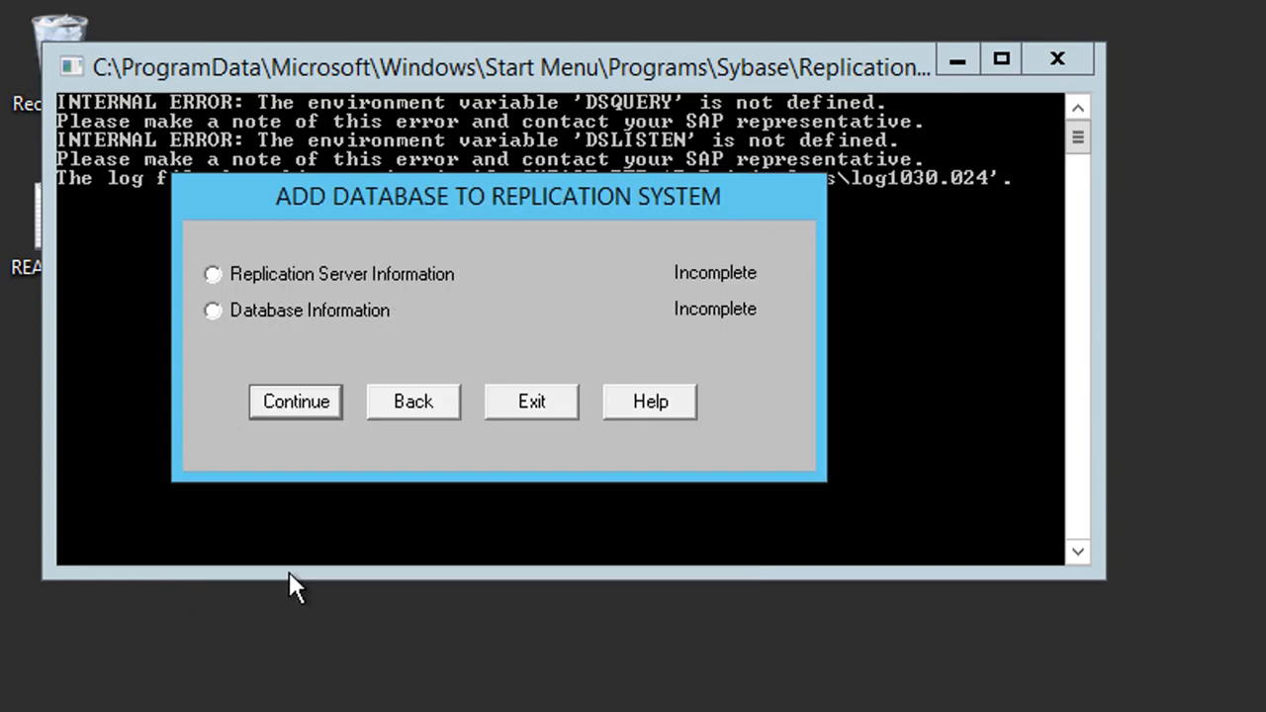
# - Enter PRS as the Replication Server name and supply its sa password
pyautogui.click(212, 274)
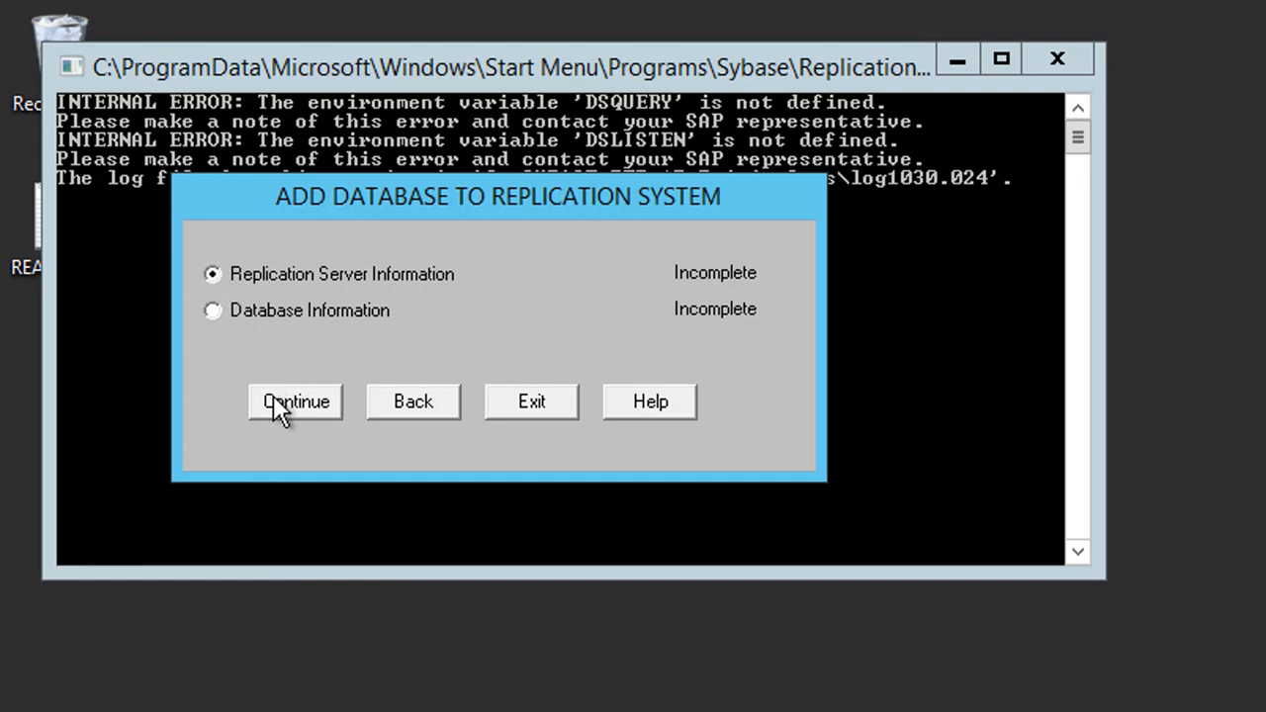
pyautogui.click(295, 401)
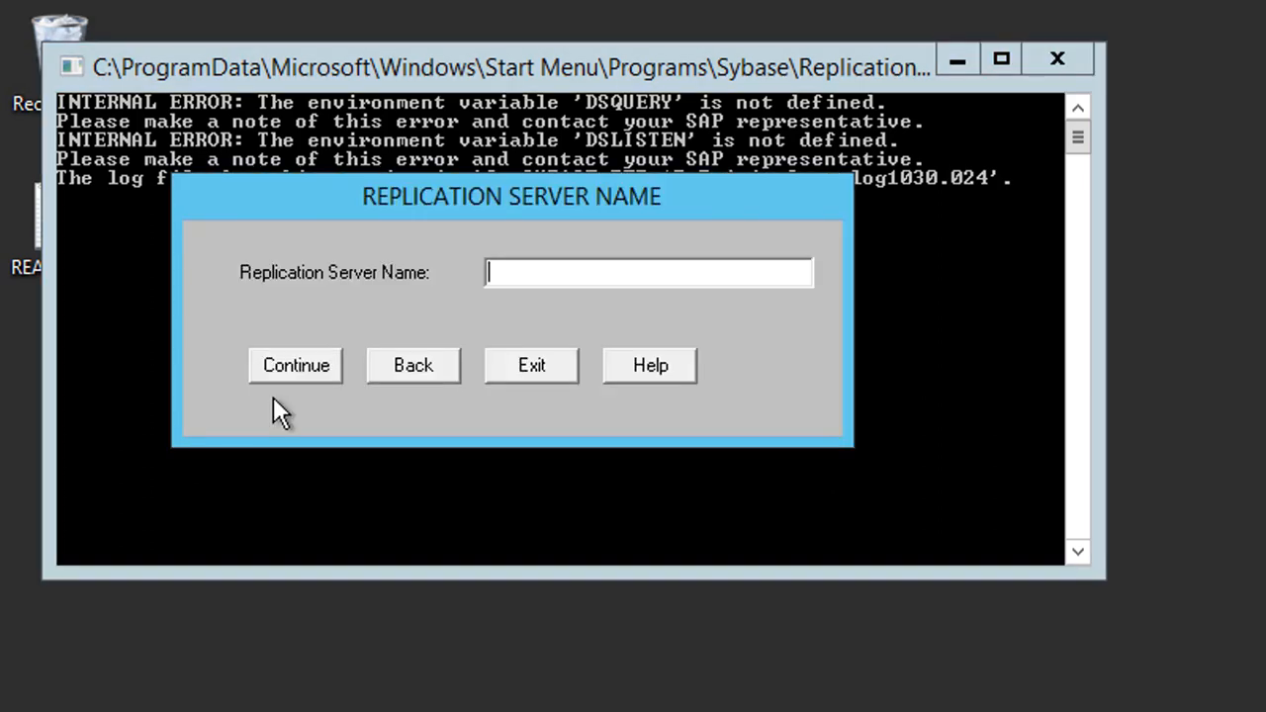
pyautogui.moveTo(535, 277)
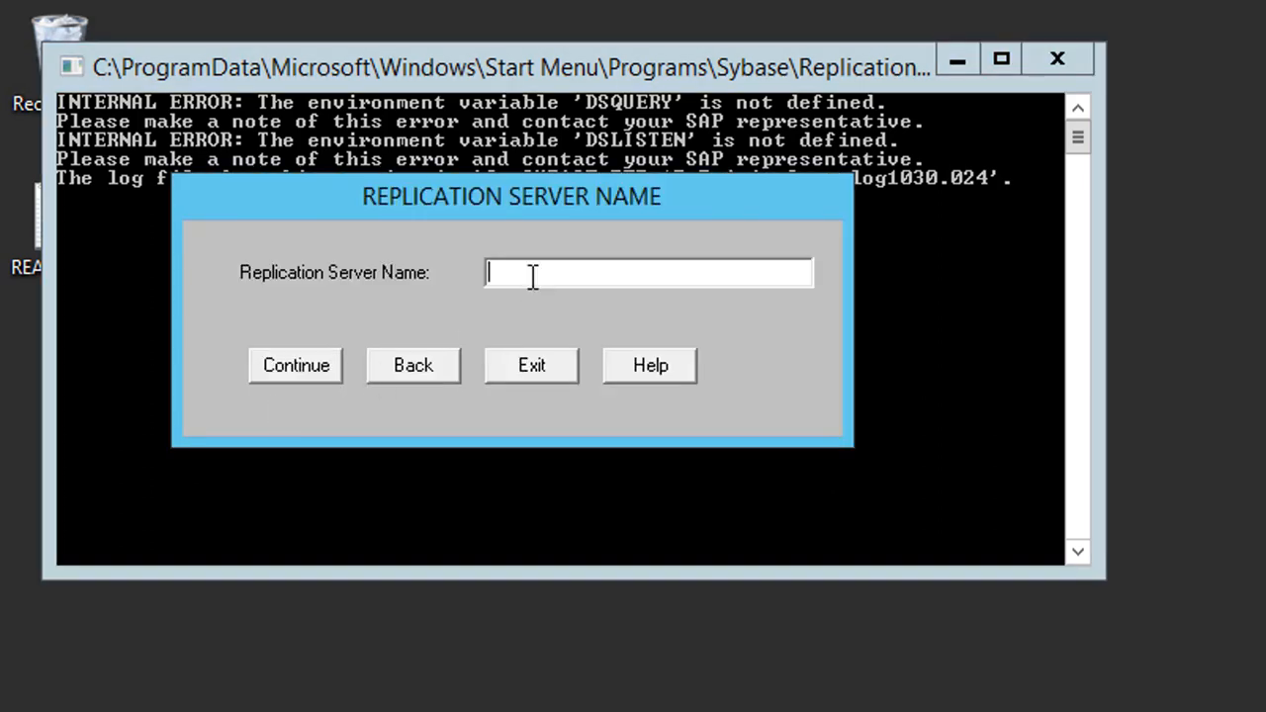
pyautogui.write('PRS')
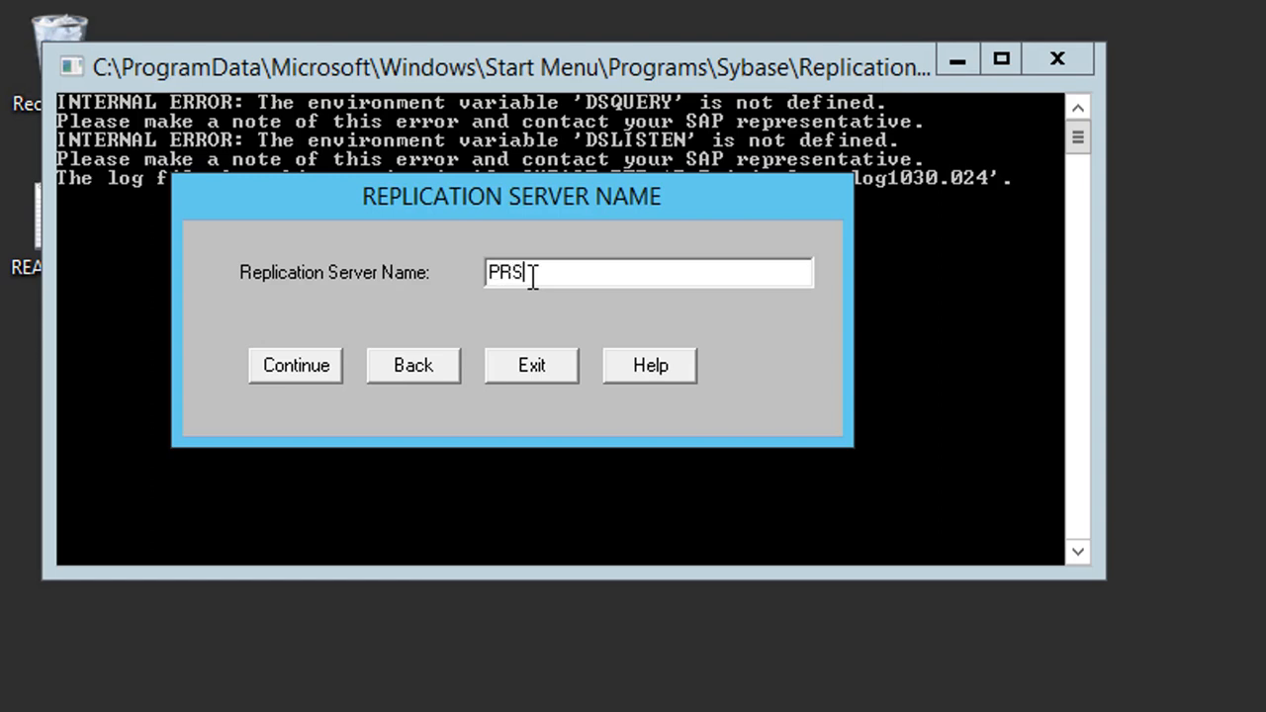
pyautogui.click(295, 365)
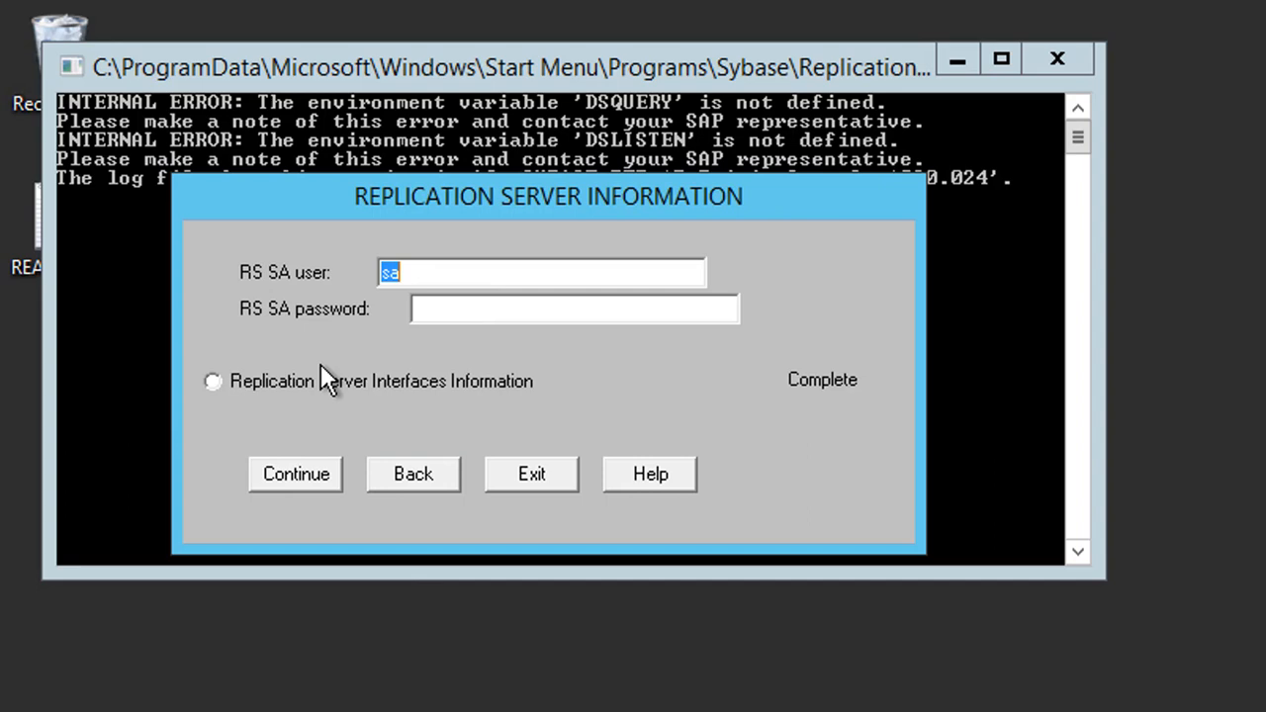
pyautogui.click(574, 308)
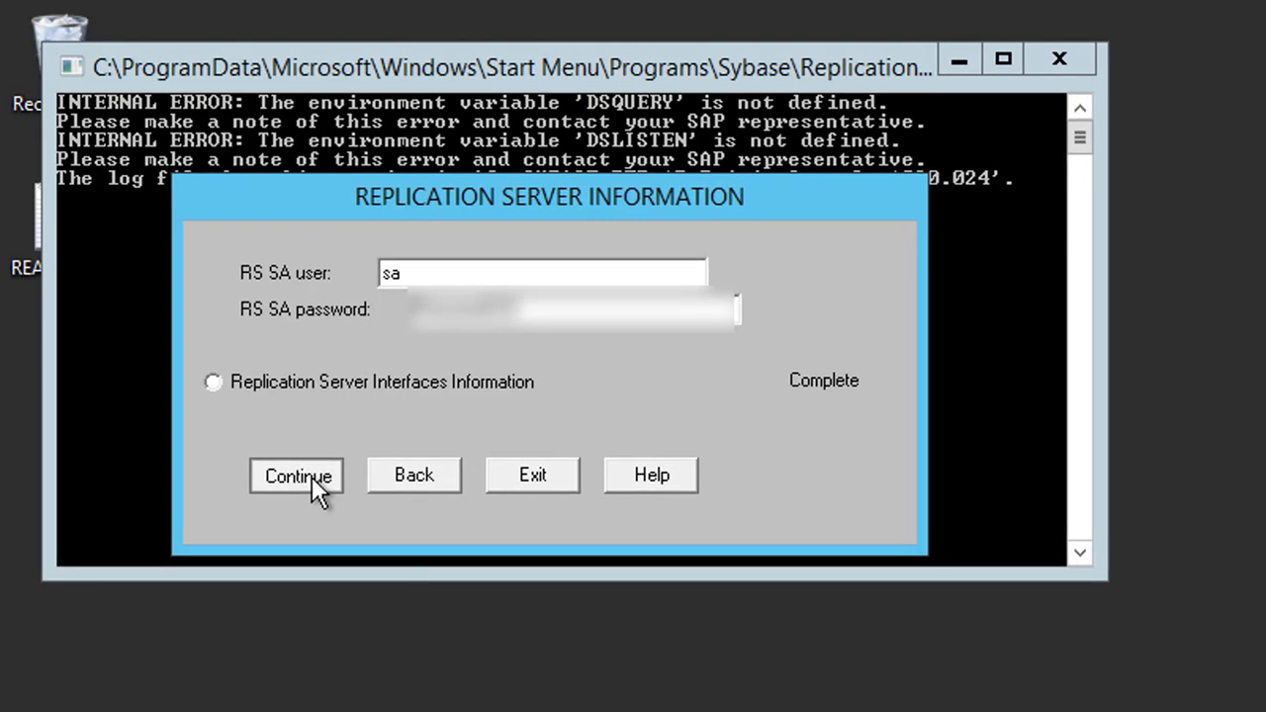
pyautogui.click(295, 477)
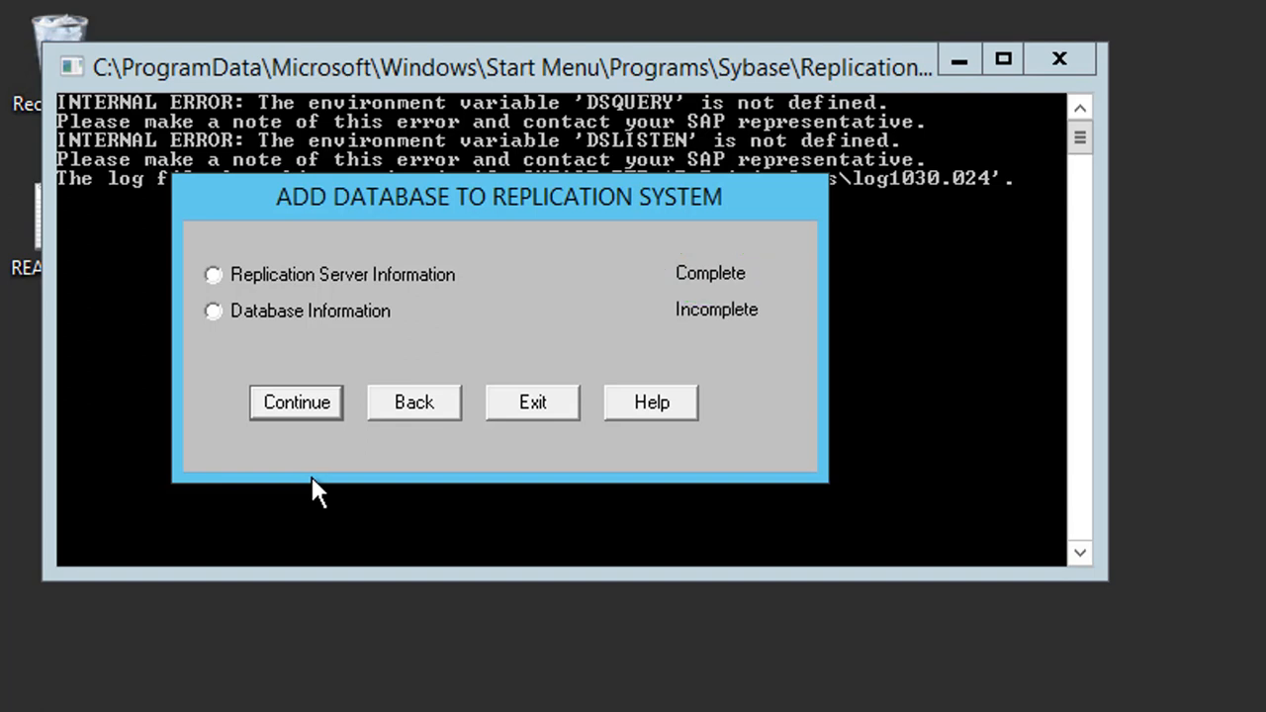
# - Enter server ASE1 with sa login and database pubs marked for replication, maintenance user pubs_maint
pyautogui.click(212, 311)
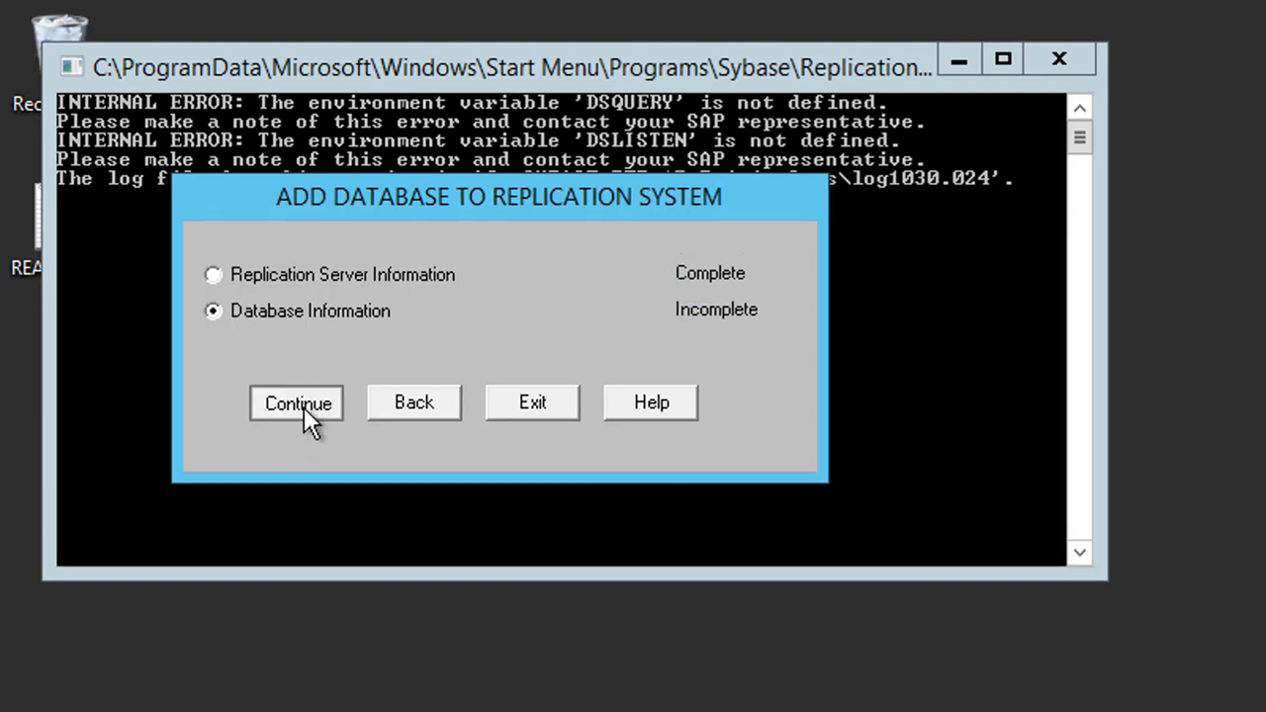
pyautogui.click(297, 402)
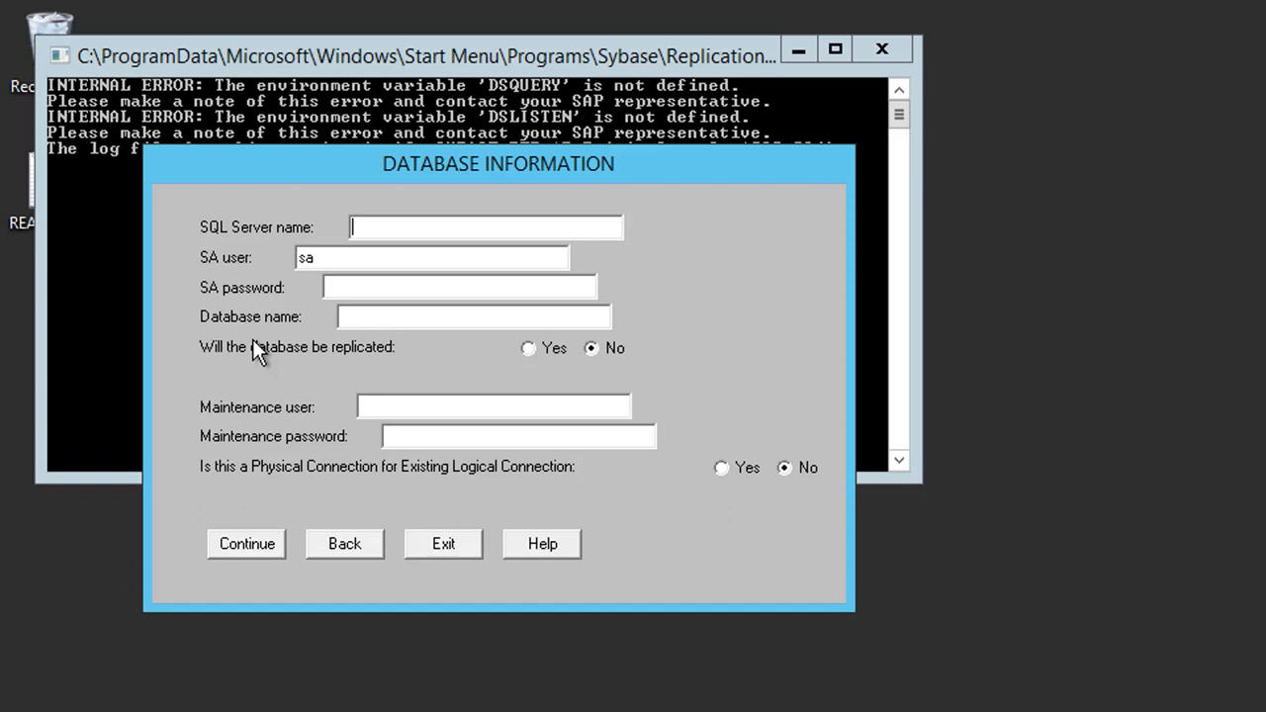
pyautogui.moveTo(368, 235)
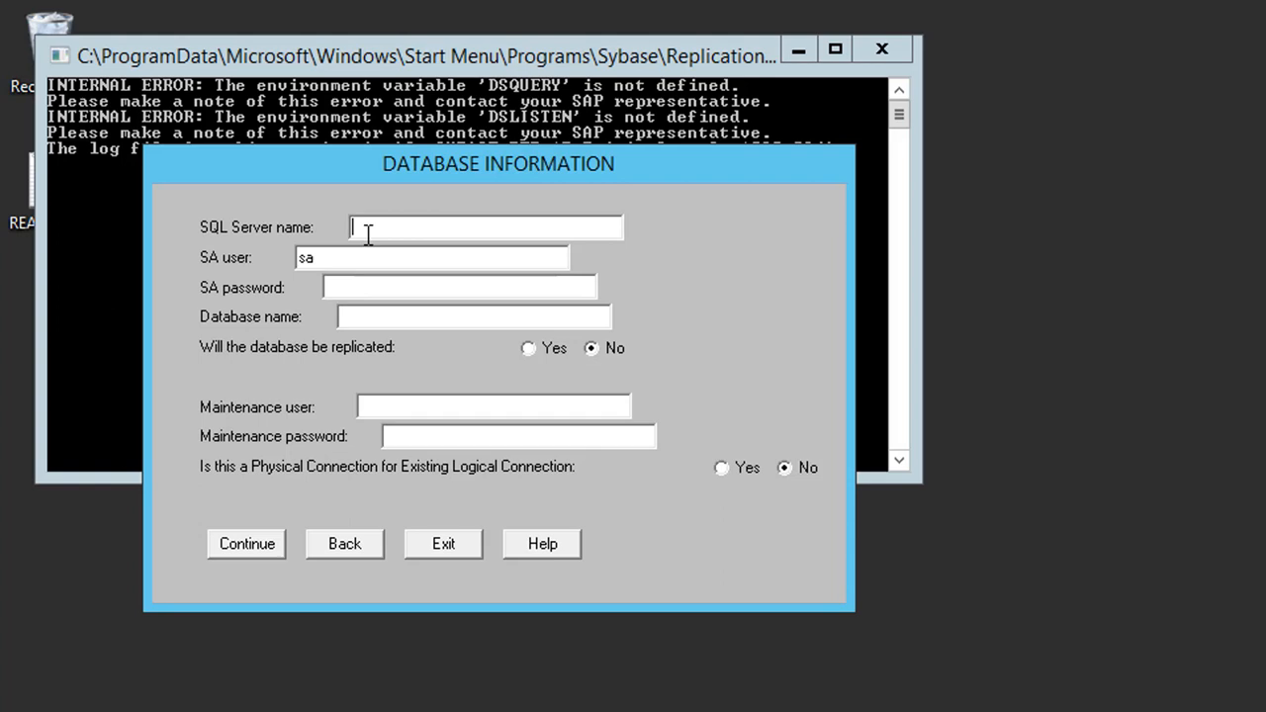
pyautogui.write('ASE1')
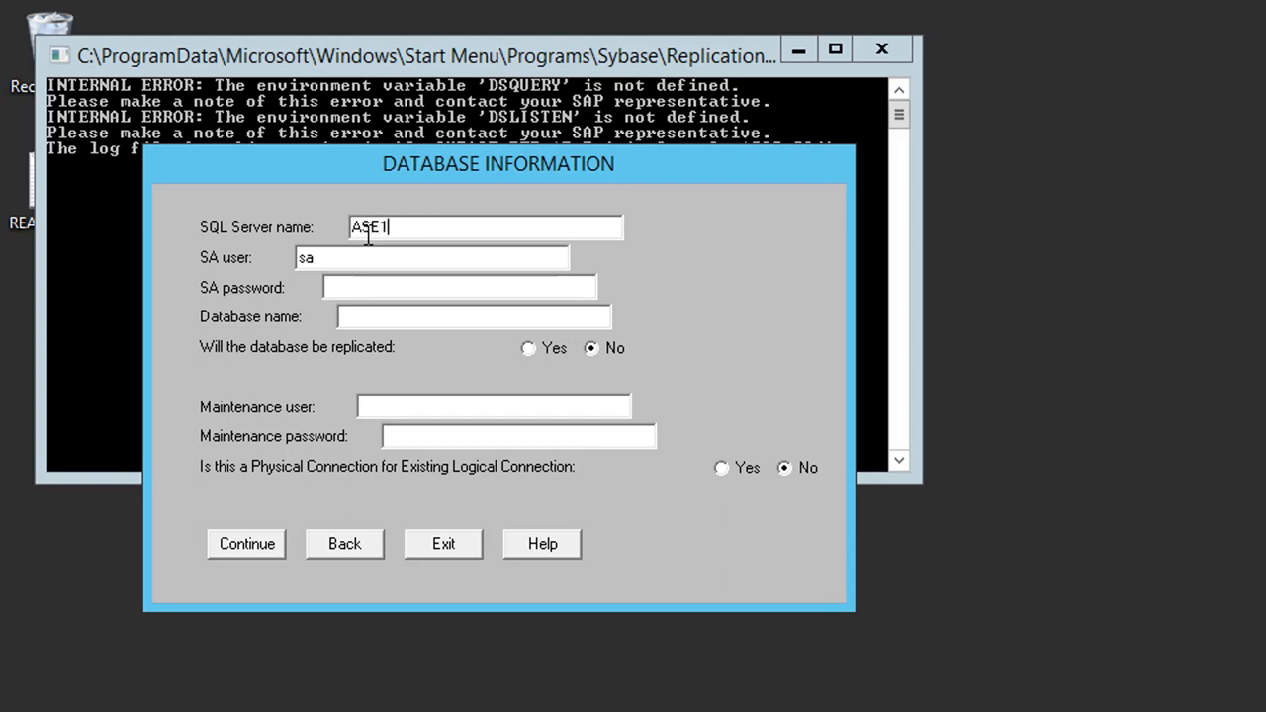
pyautogui.click(458, 286)
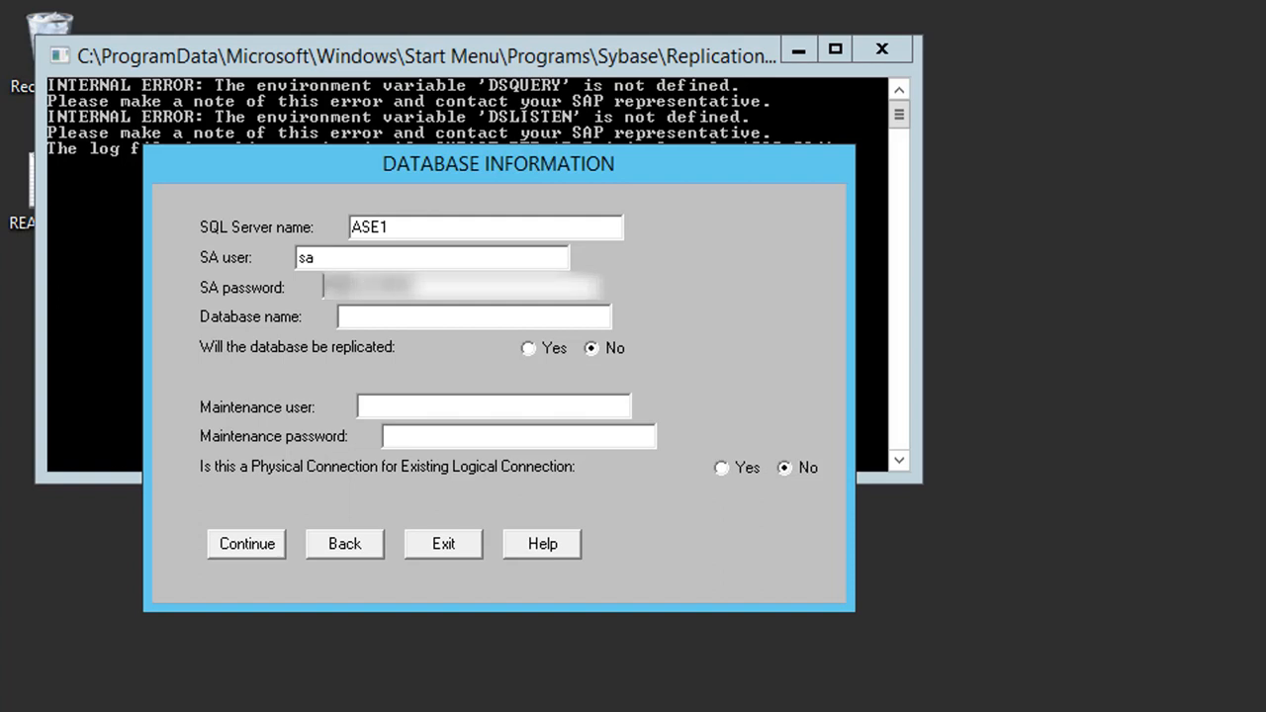
pyautogui.click(475, 317)
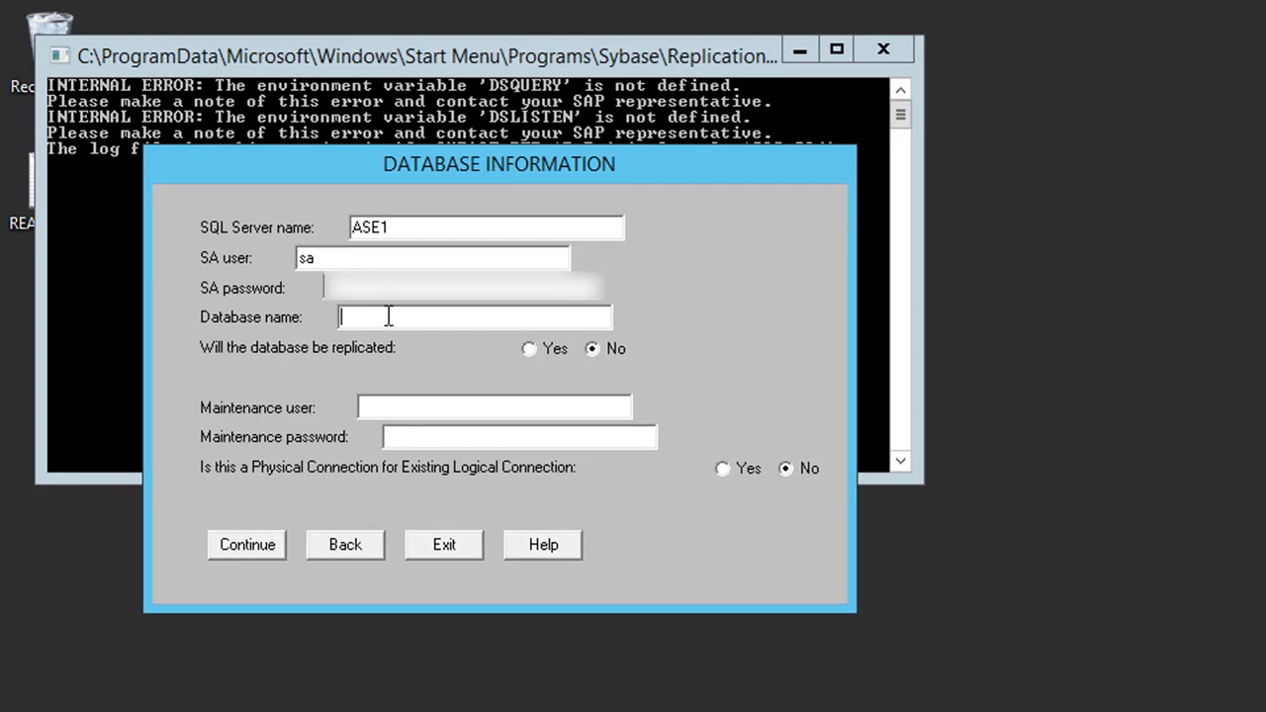
pyautogui.write('pubs')
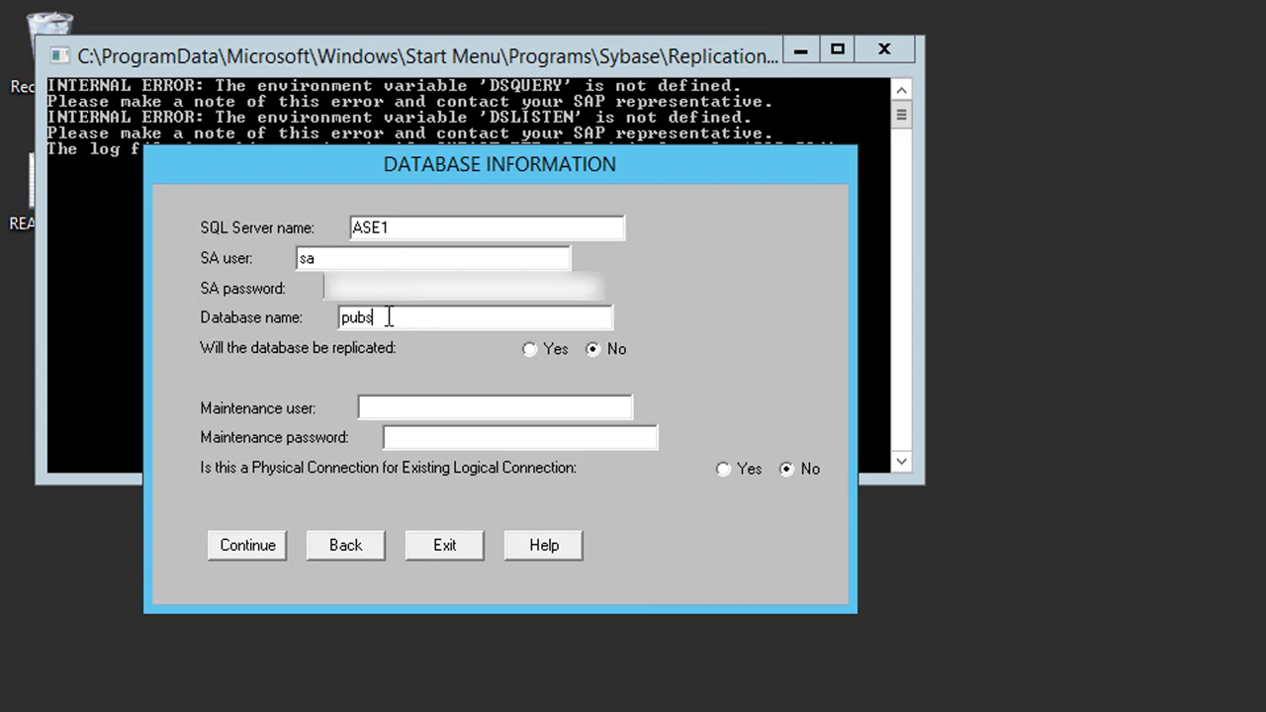
pyautogui.click(529, 348)
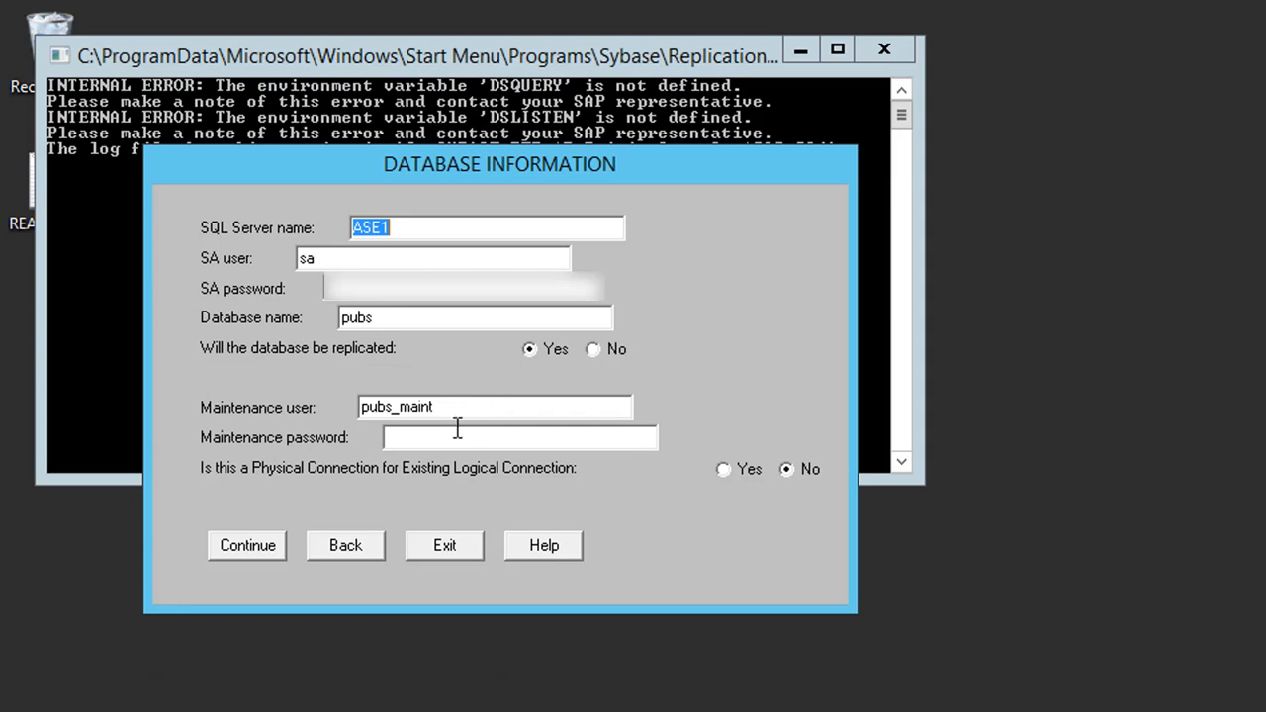
pyautogui.click(519, 438)
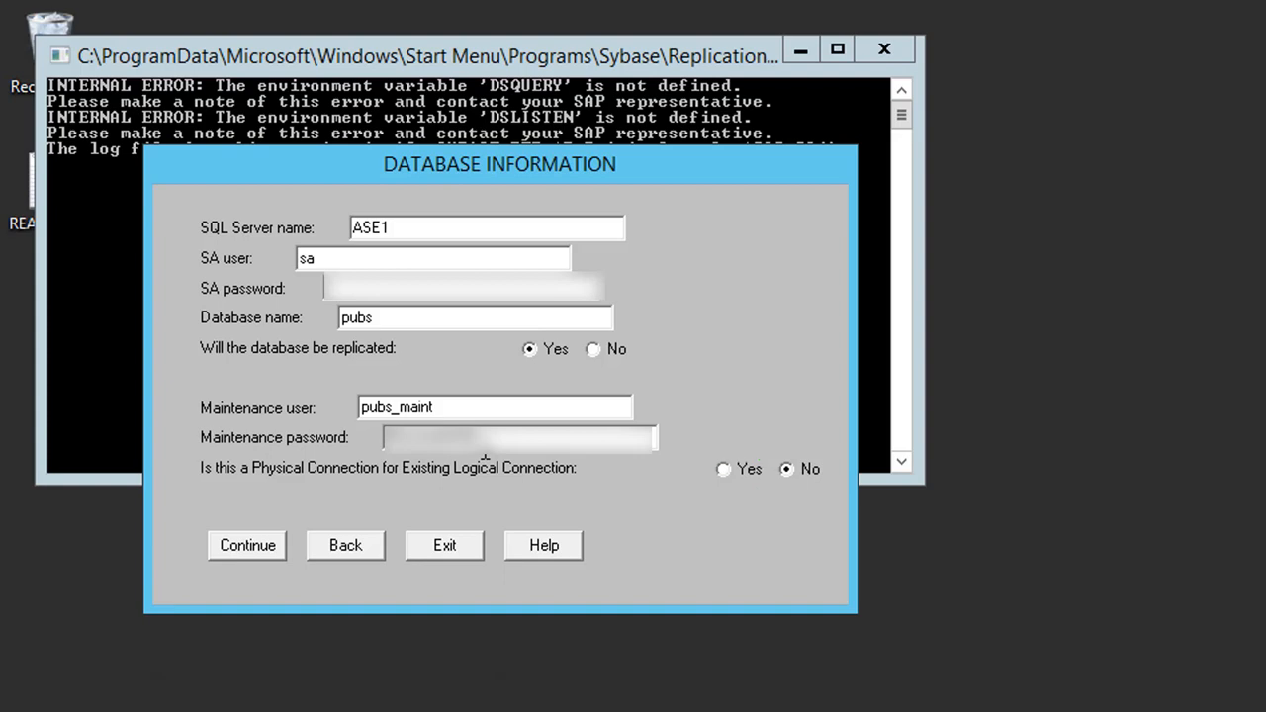
pyautogui.moveTo(488, 465)
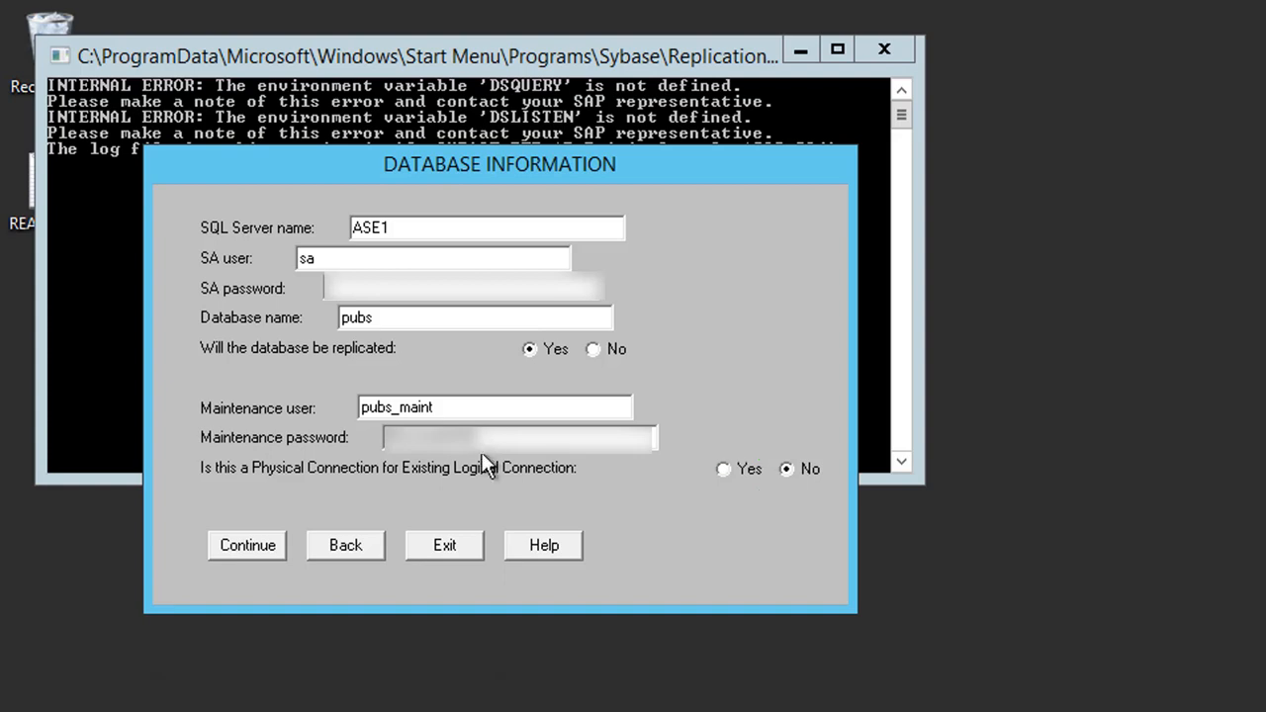
pyautogui.click(247, 545)
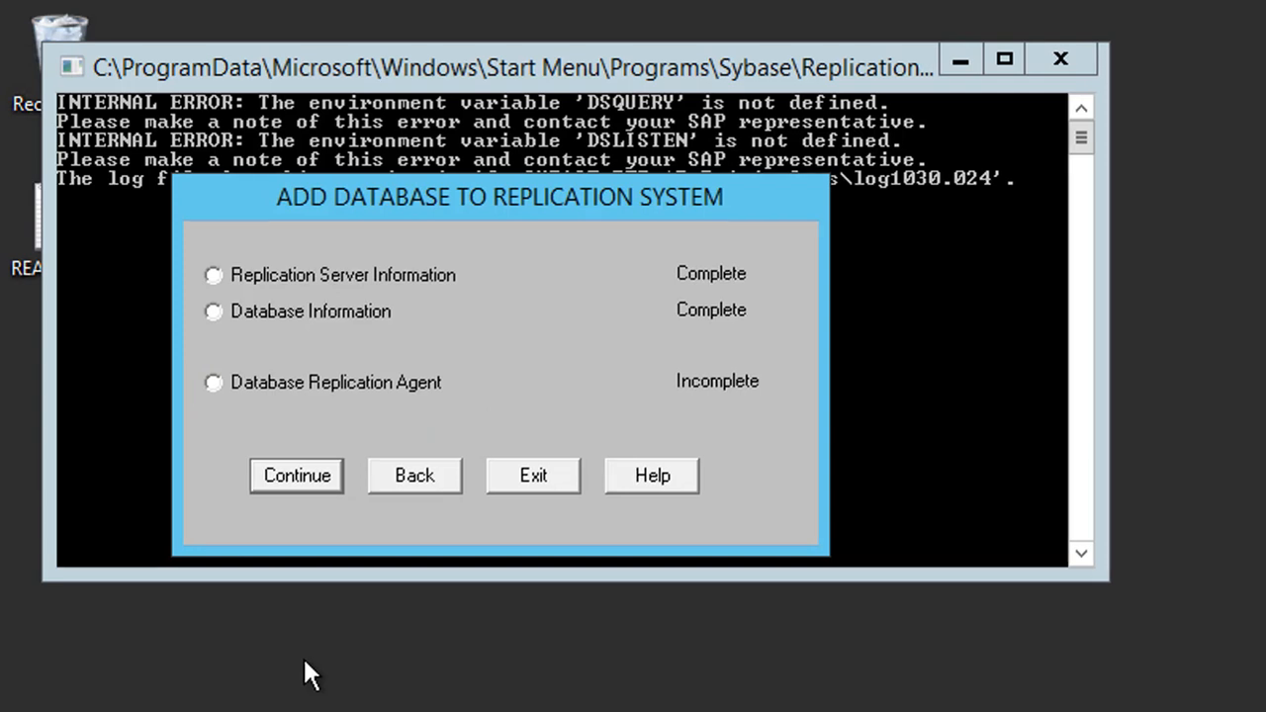
# - Keep RS user PRS_ra for the Database Replication Agent and enter its password
pyautogui.click(296, 475)
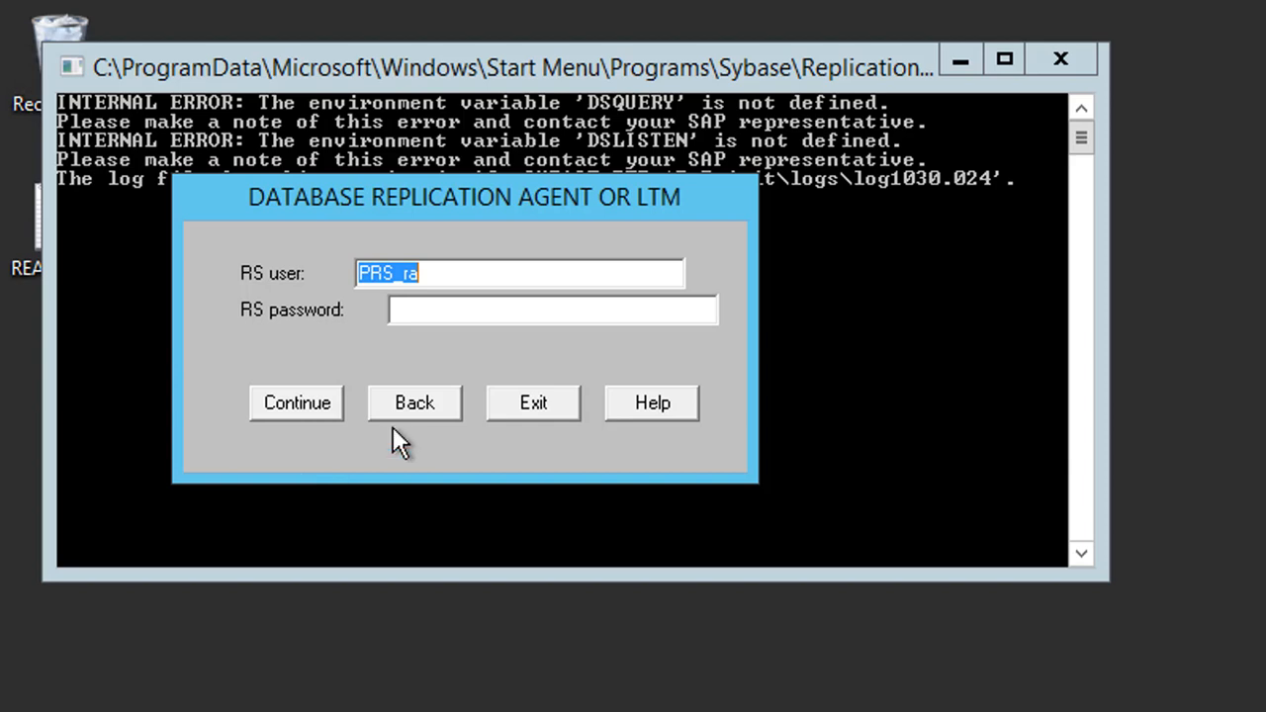
pyautogui.click(552, 310)
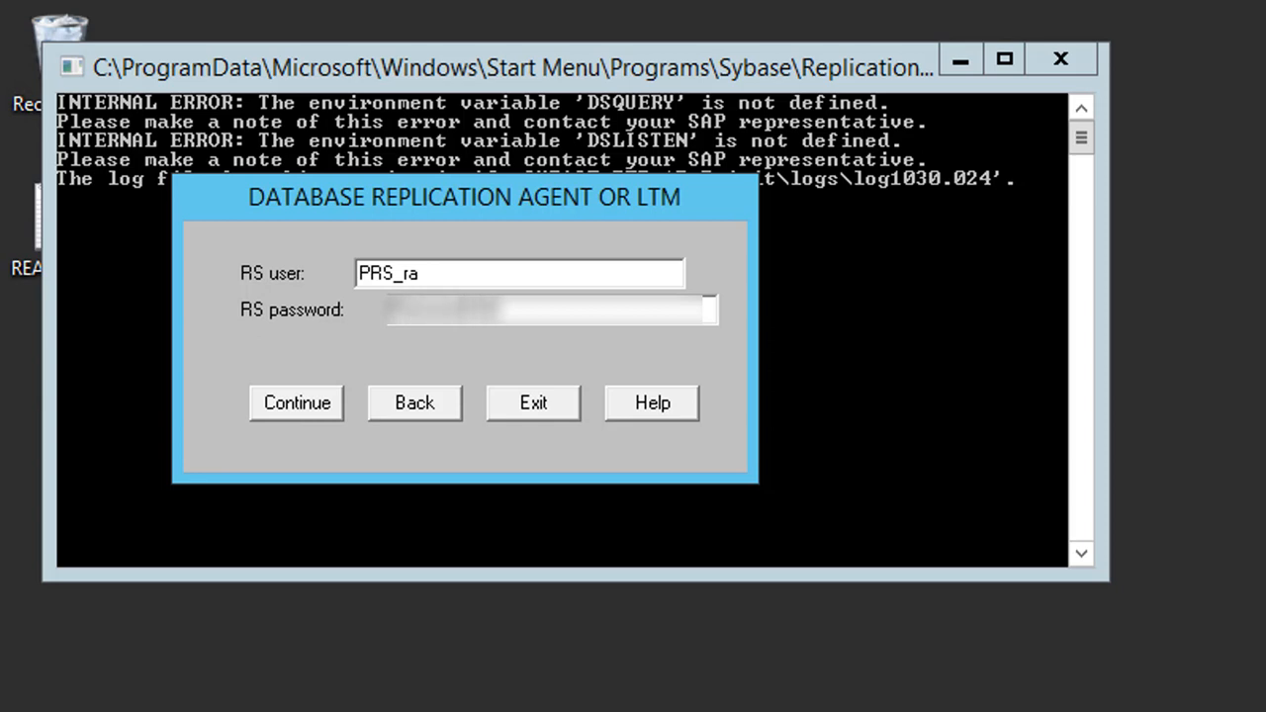
pyautogui.click(296, 403)
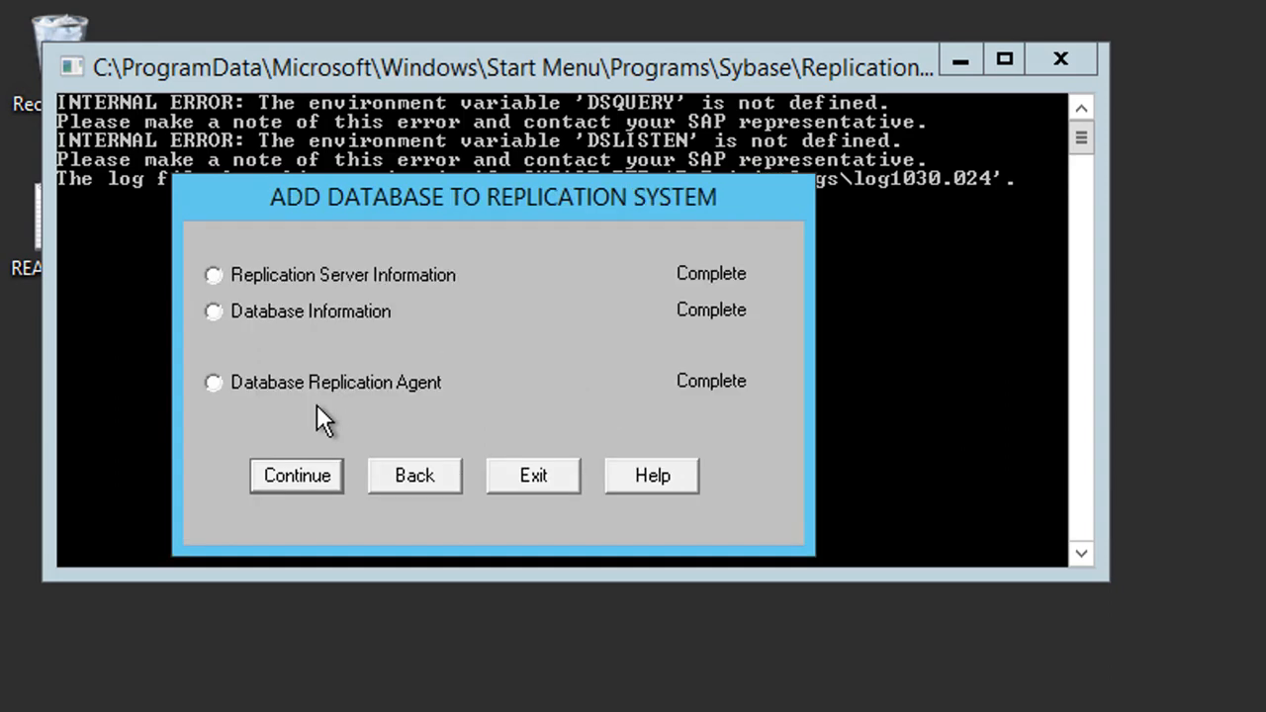
pyautogui.moveTo(329, 426)
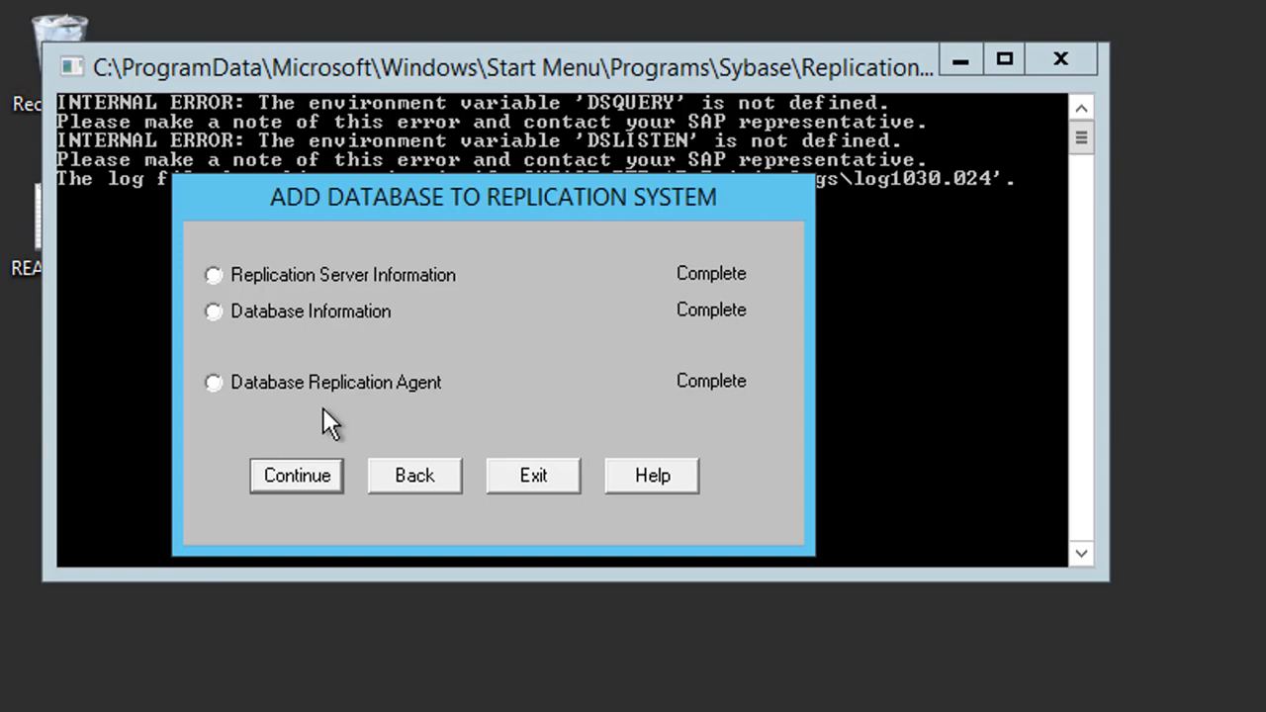
# - Execute the Replication Server tasks now and acknowledge the successful configuration message
pyautogui.click(296, 476)
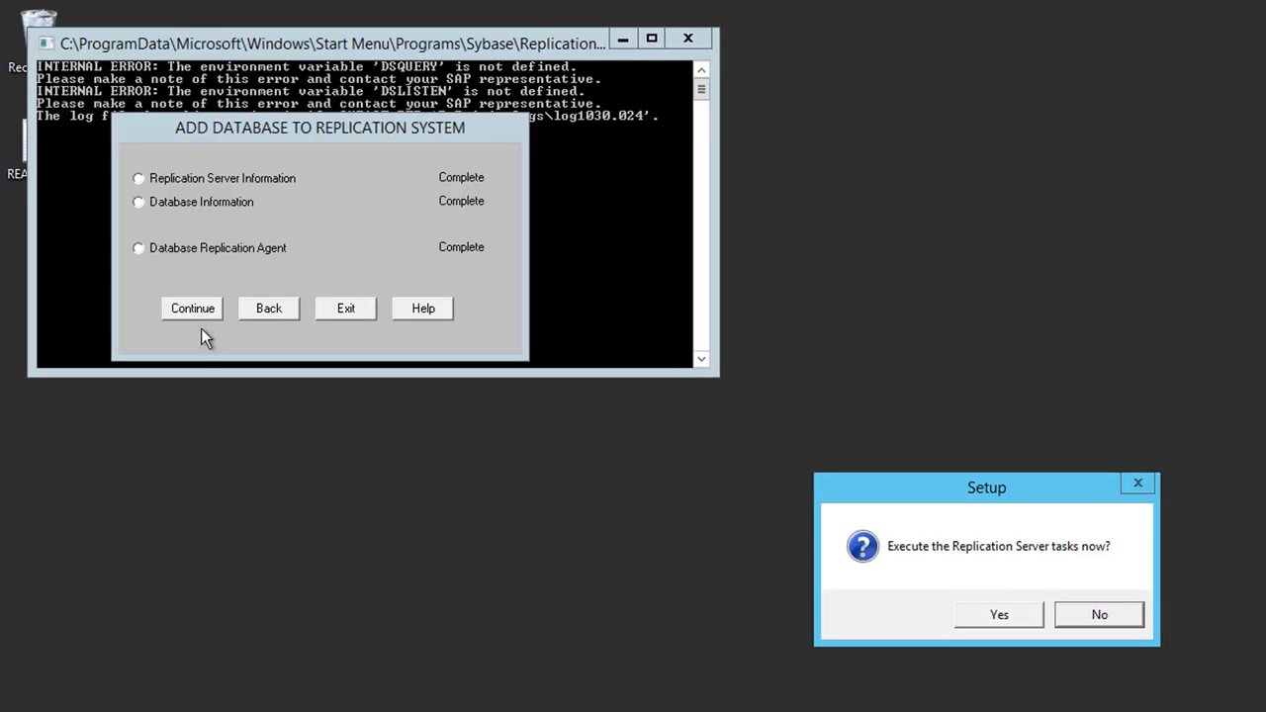
pyautogui.click(999, 615)
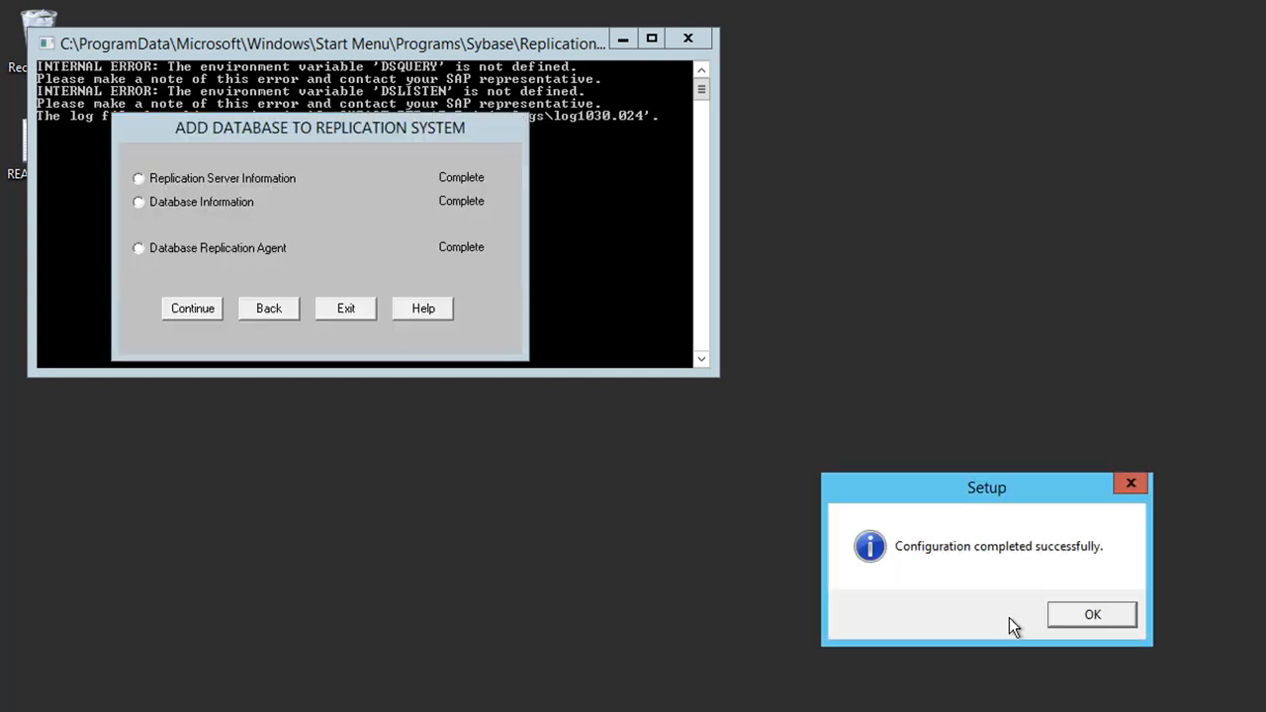
pyautogui.click(1092, 614)
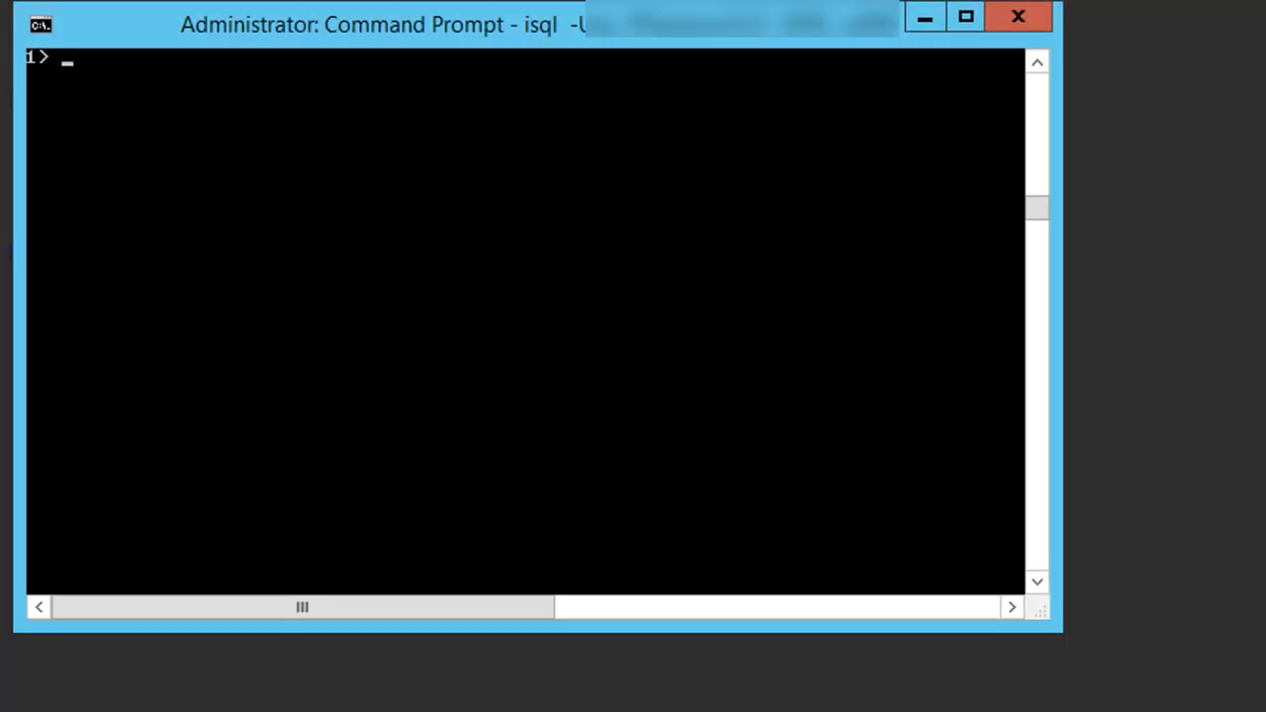
# - Type 'admin who' at the isql 1> prompt
pyautogui.write('admin who')
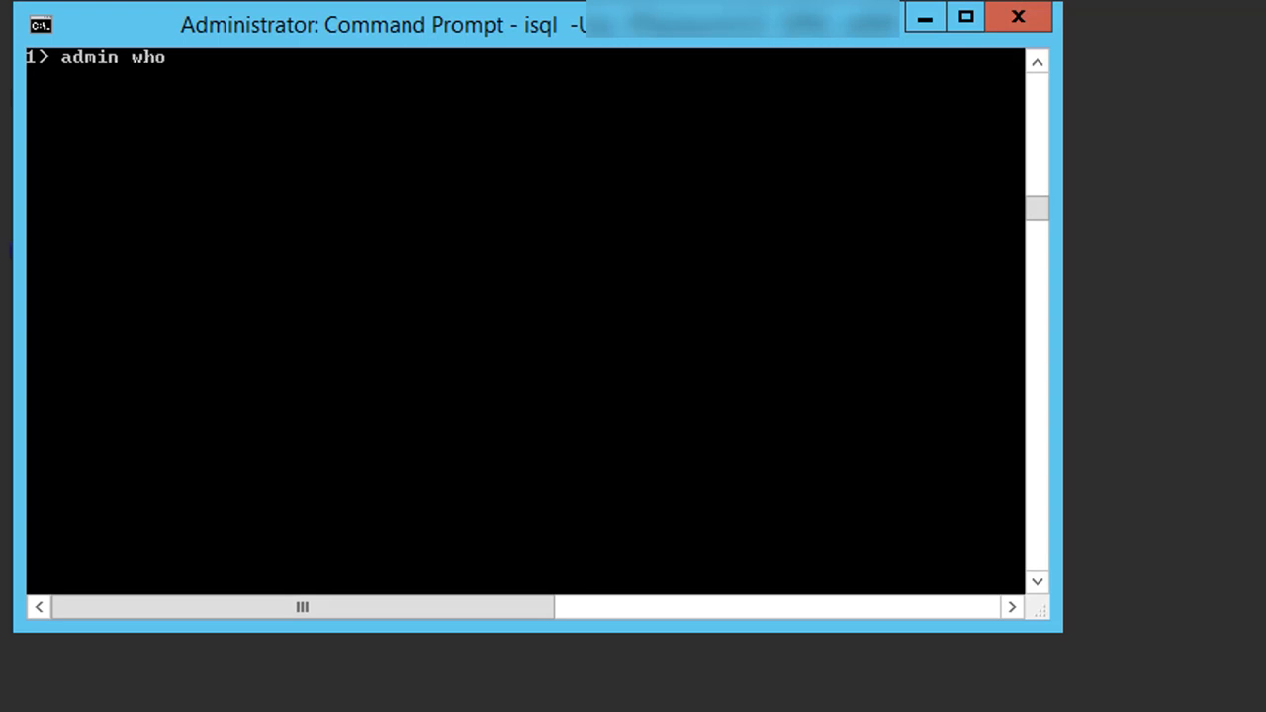